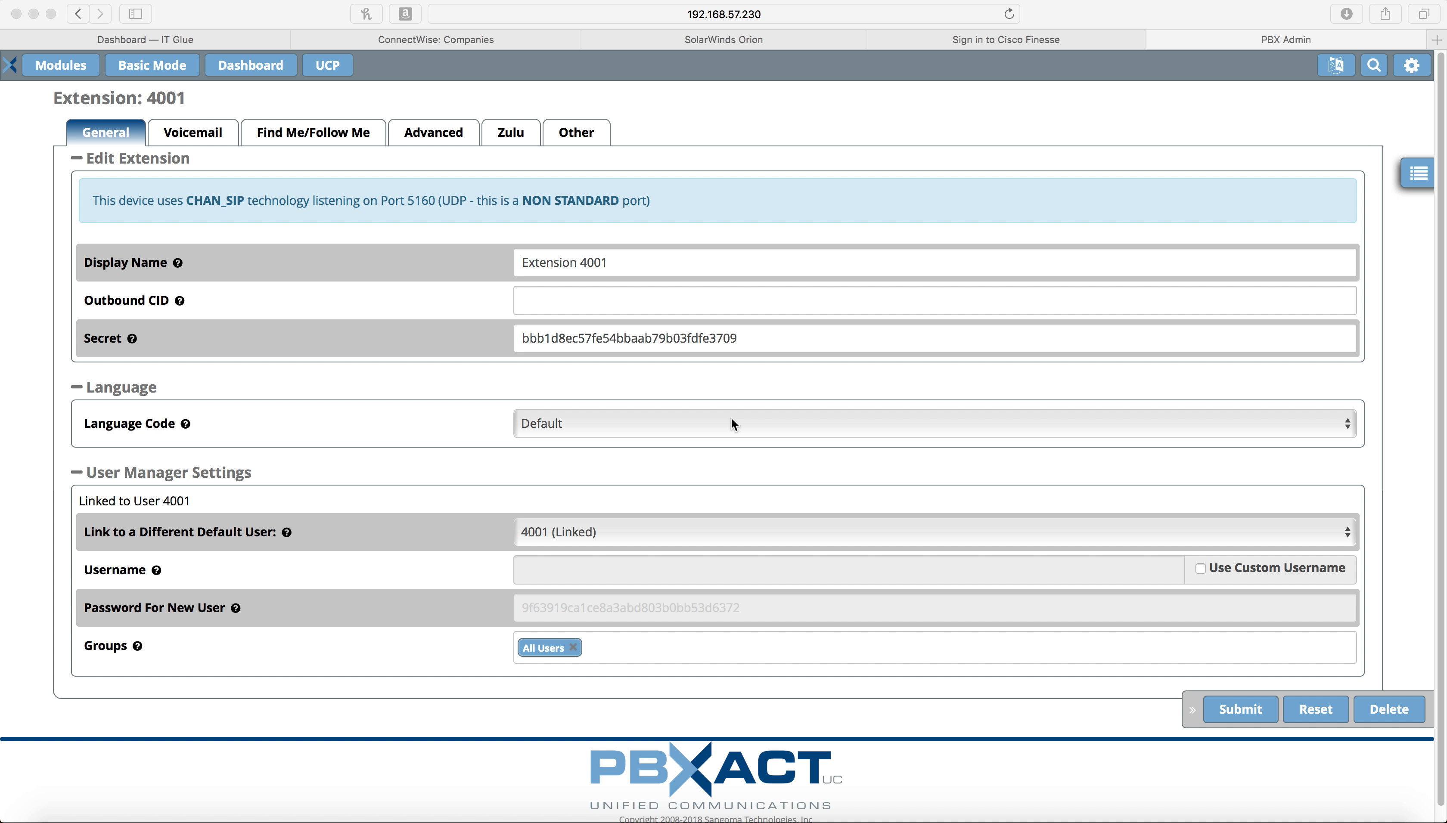
{"action": "mouse_move", "coordinate": [587, 415]}
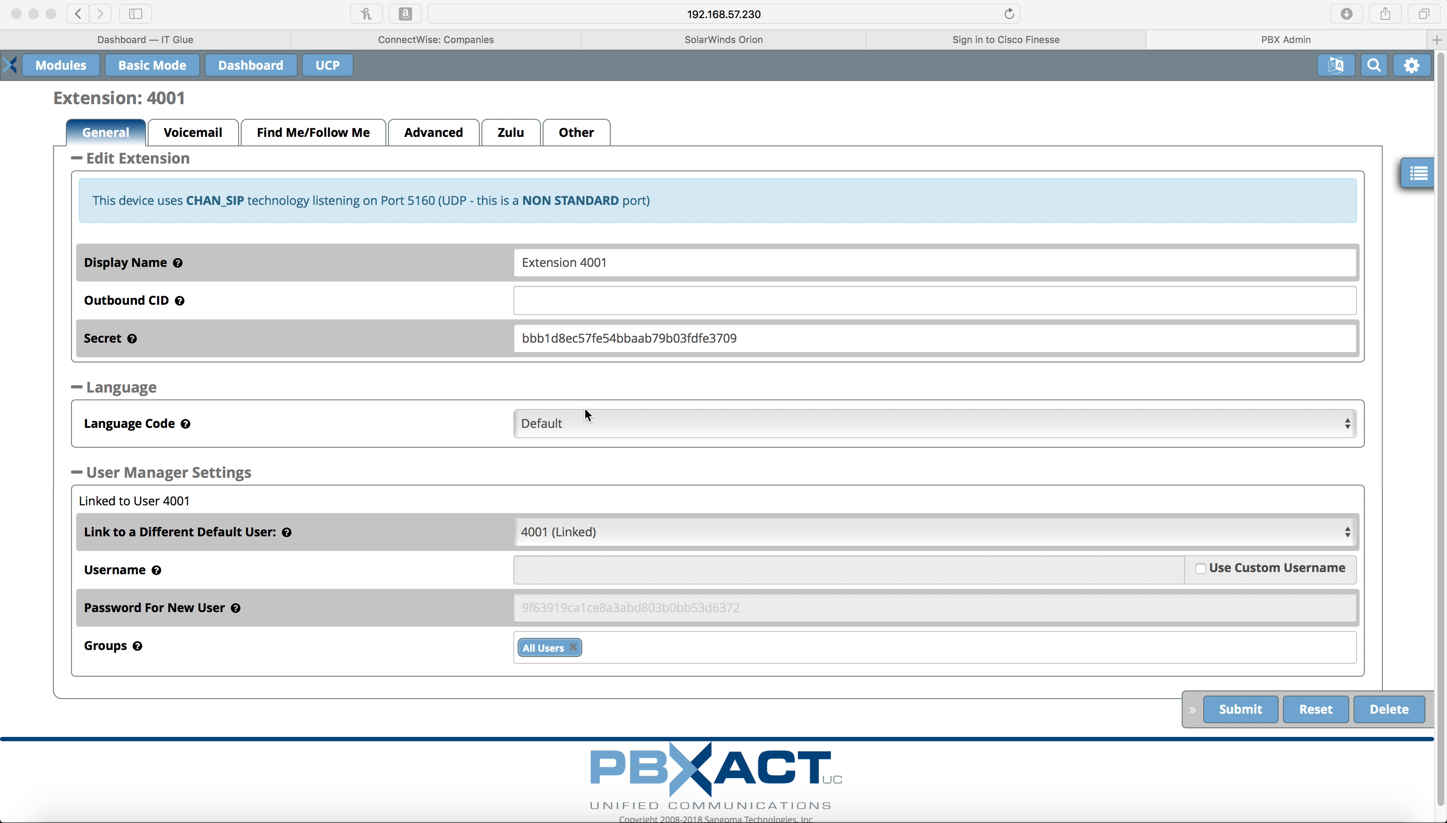
{"action": "mouse_move", "coordinate": [4, 269]}
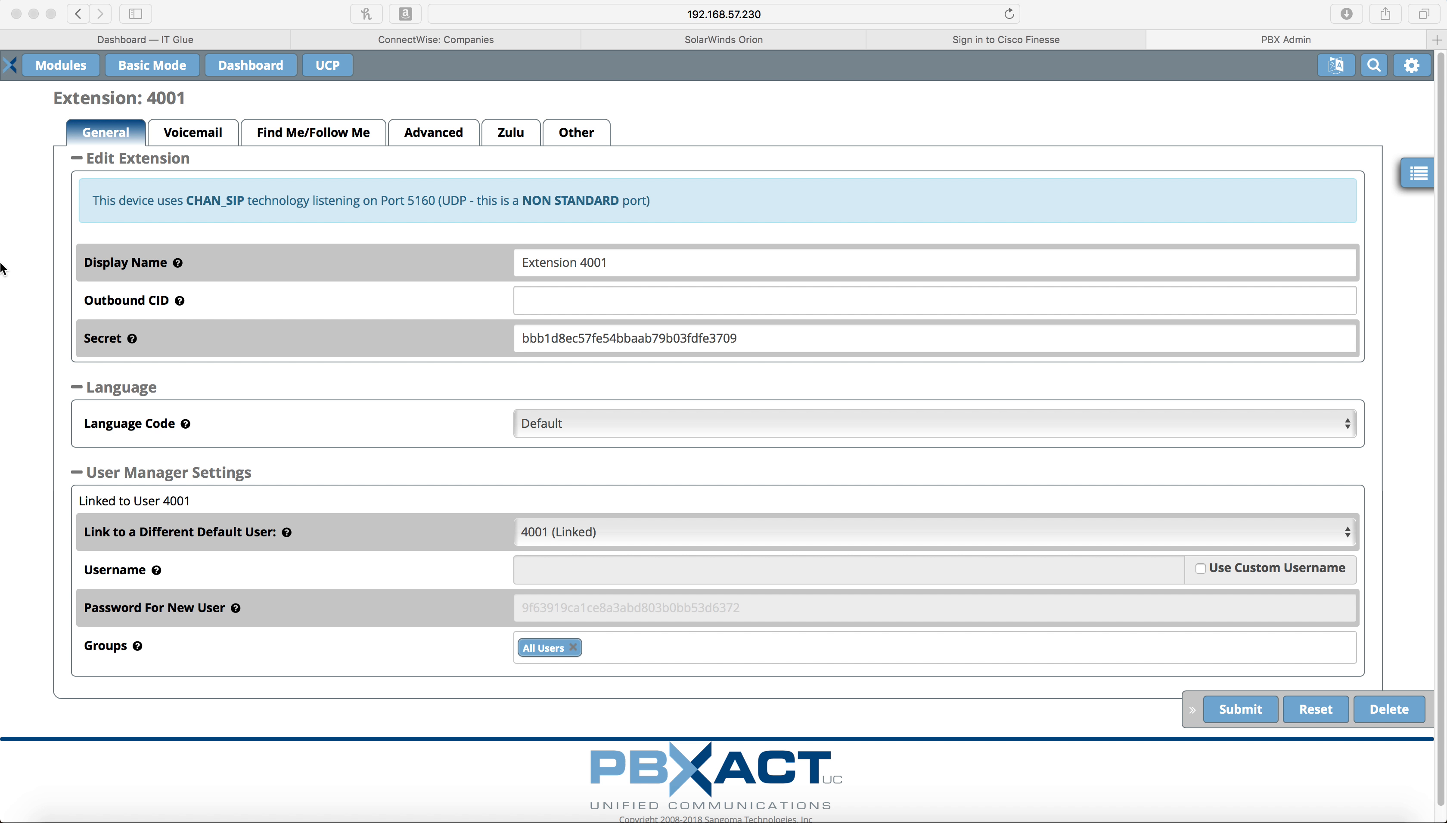
{"action": "mouse_move", "coordinate": [61, 74]}
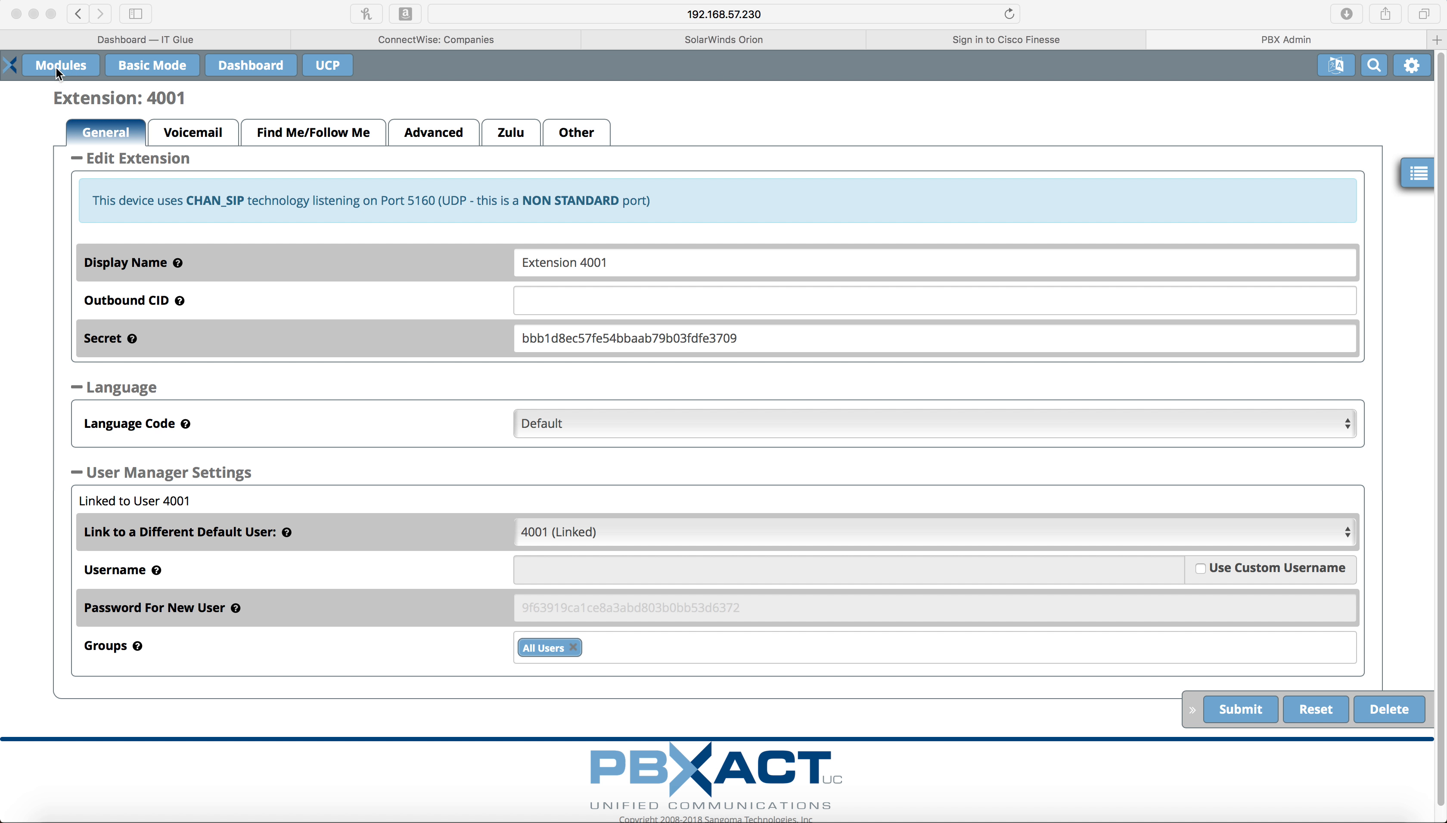
Navigate via the Modules menu to Connectivity > Inbound Routes, listing the two existing routes
{"action": "left_click", "coordinate": [61, 64]}
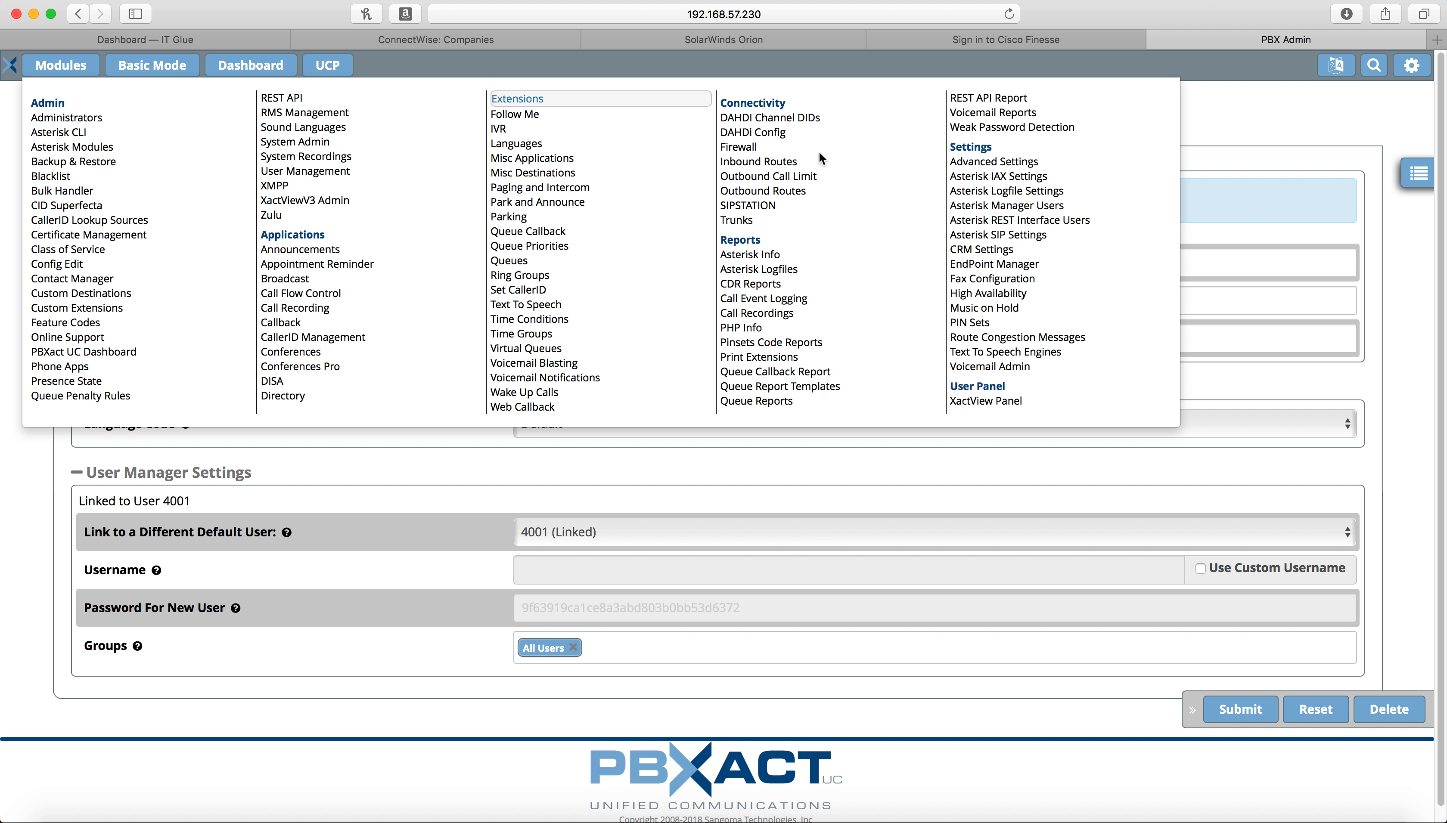
{"action": "mouse_move", "coordinate": [759, 162]}
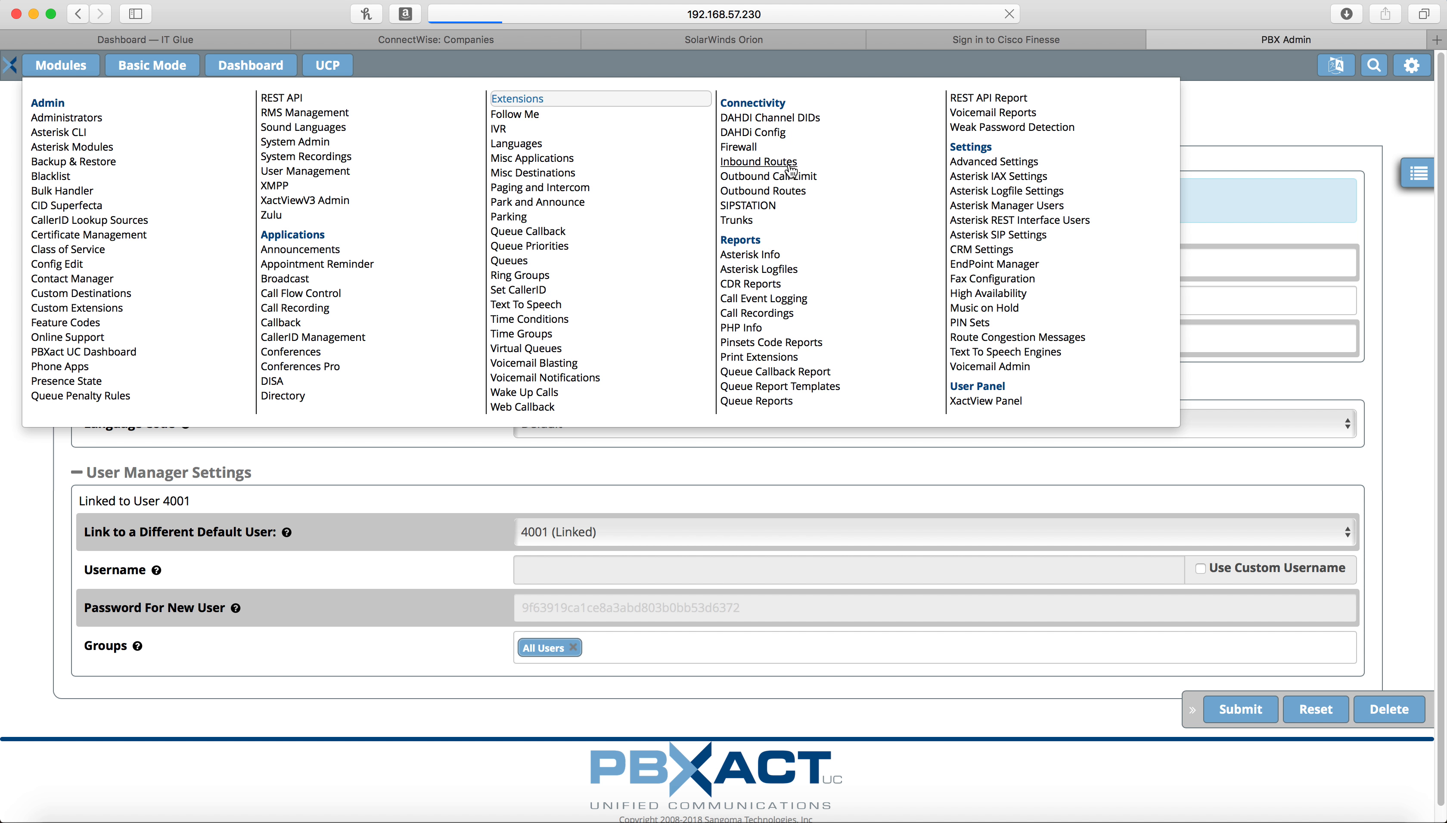
{"action": "mouse_move", "coordinate": [510, 235]}
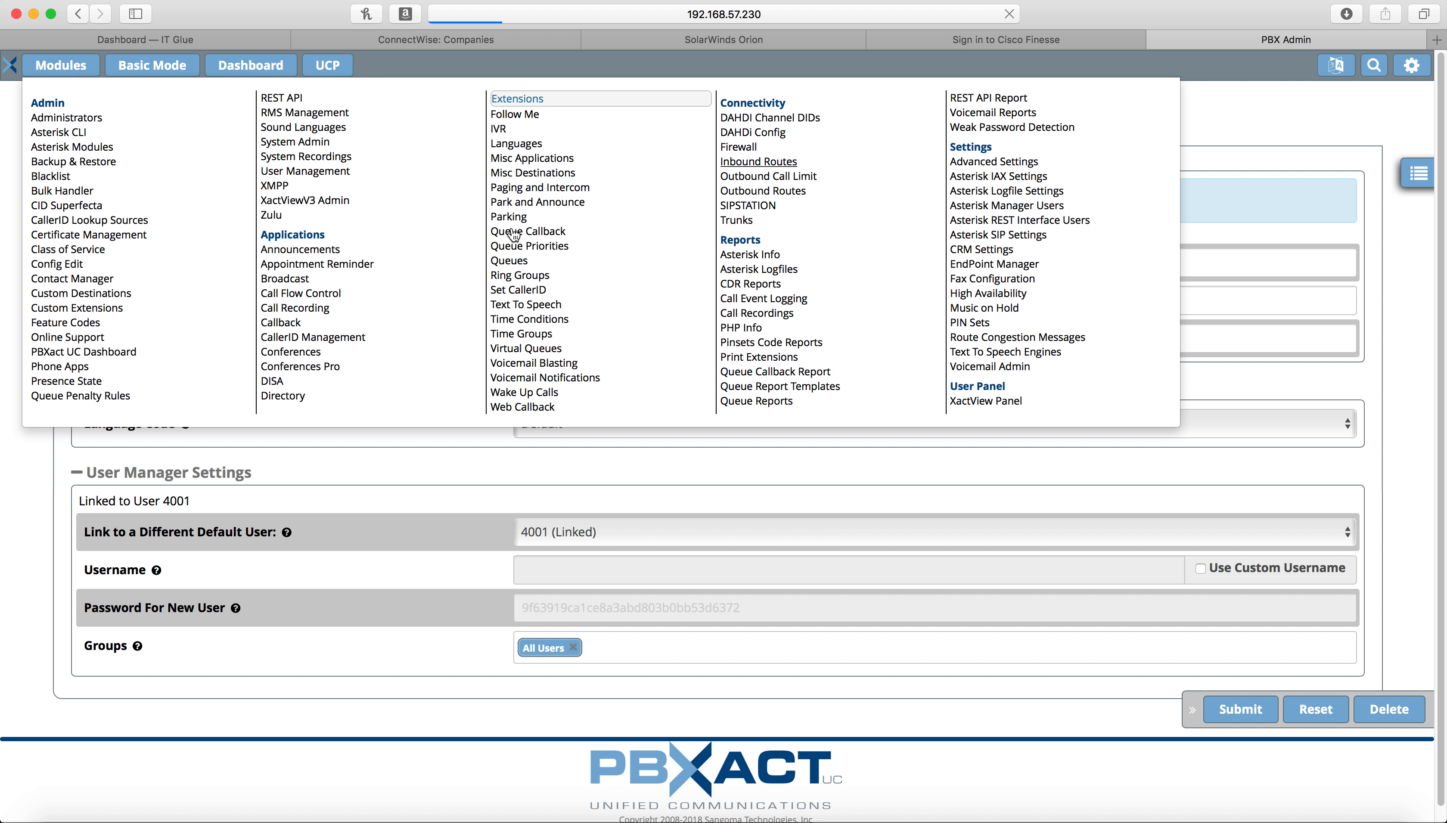
{"action": "left_click", "coordinate": [758, 161]}
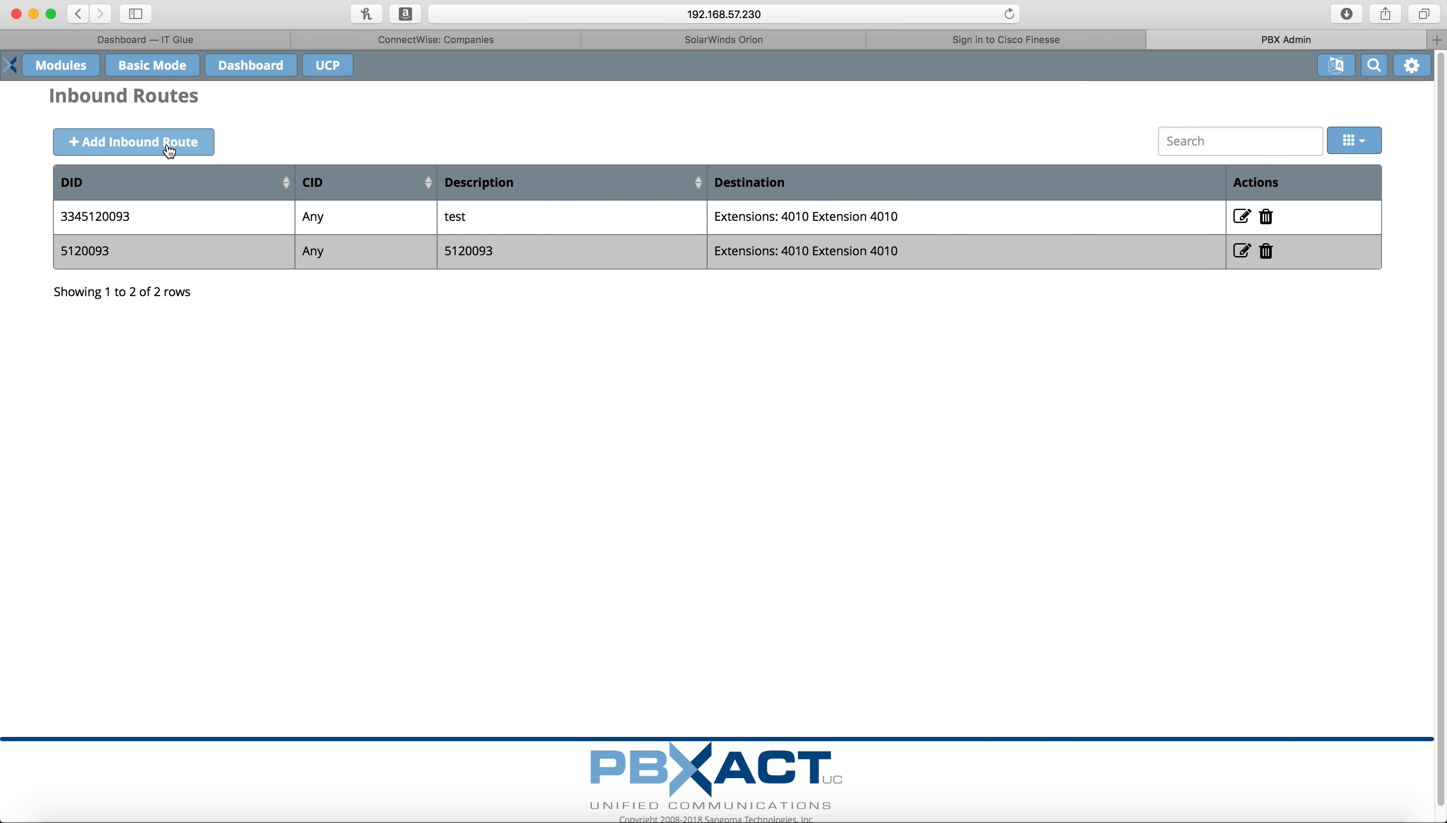
Begin a new inbound route, with the cursor in its Description field
{"action": "left_click", "coordinate": [133, 141]}
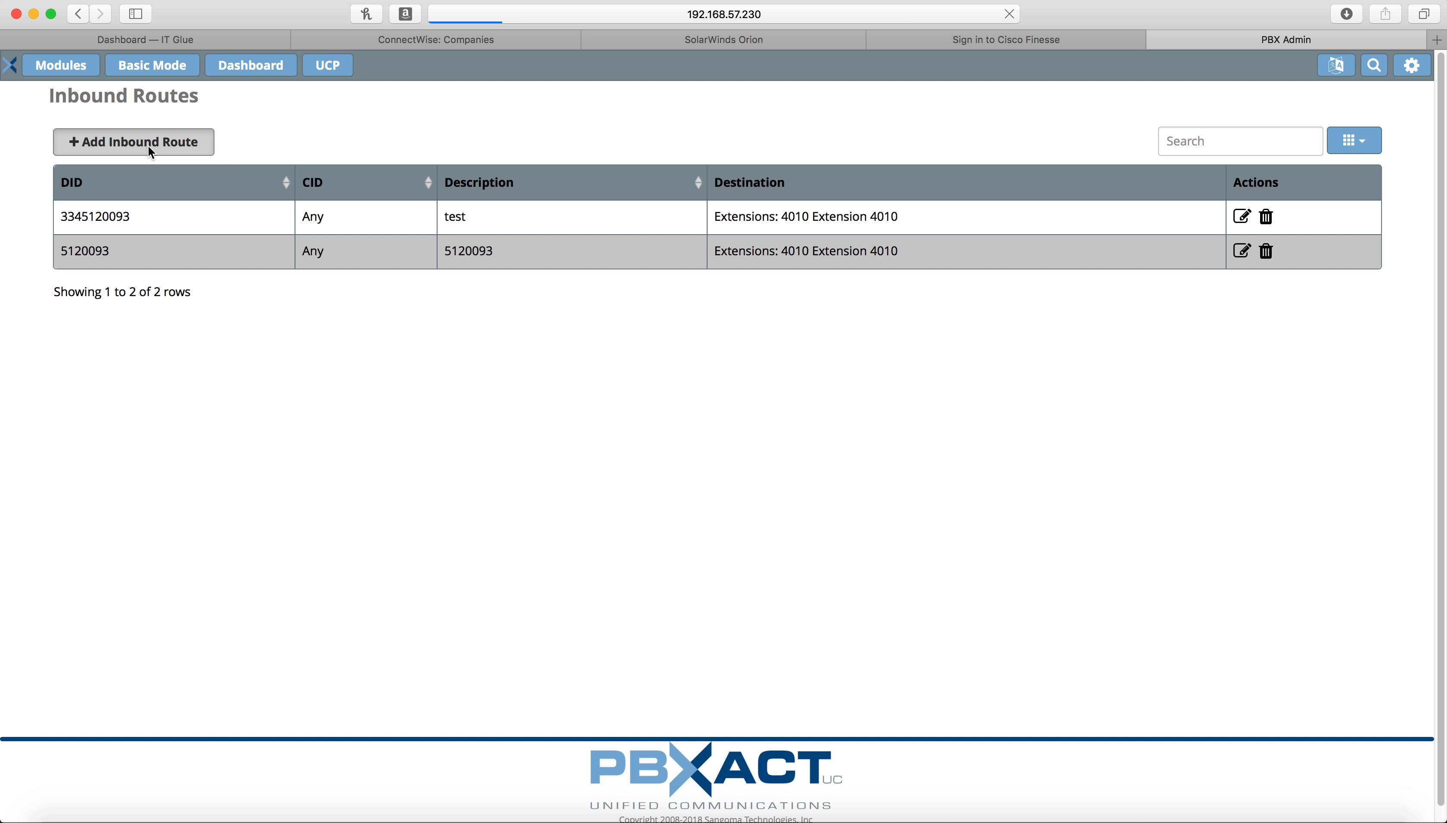
{"action": "mouse_move", "coordinate": [186, 160]}
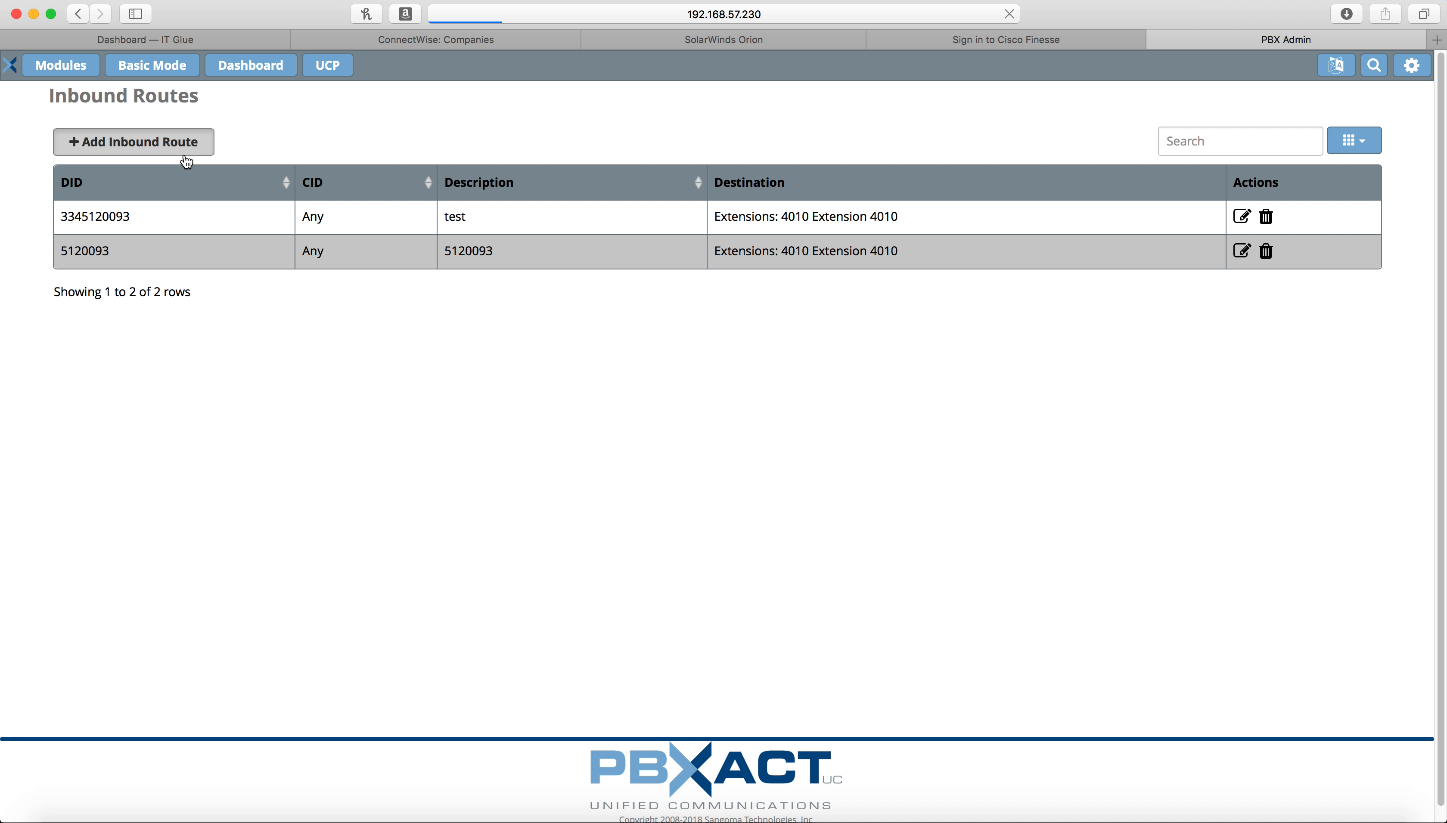
{"action": "left_click", "coordinate": [132, 141]}
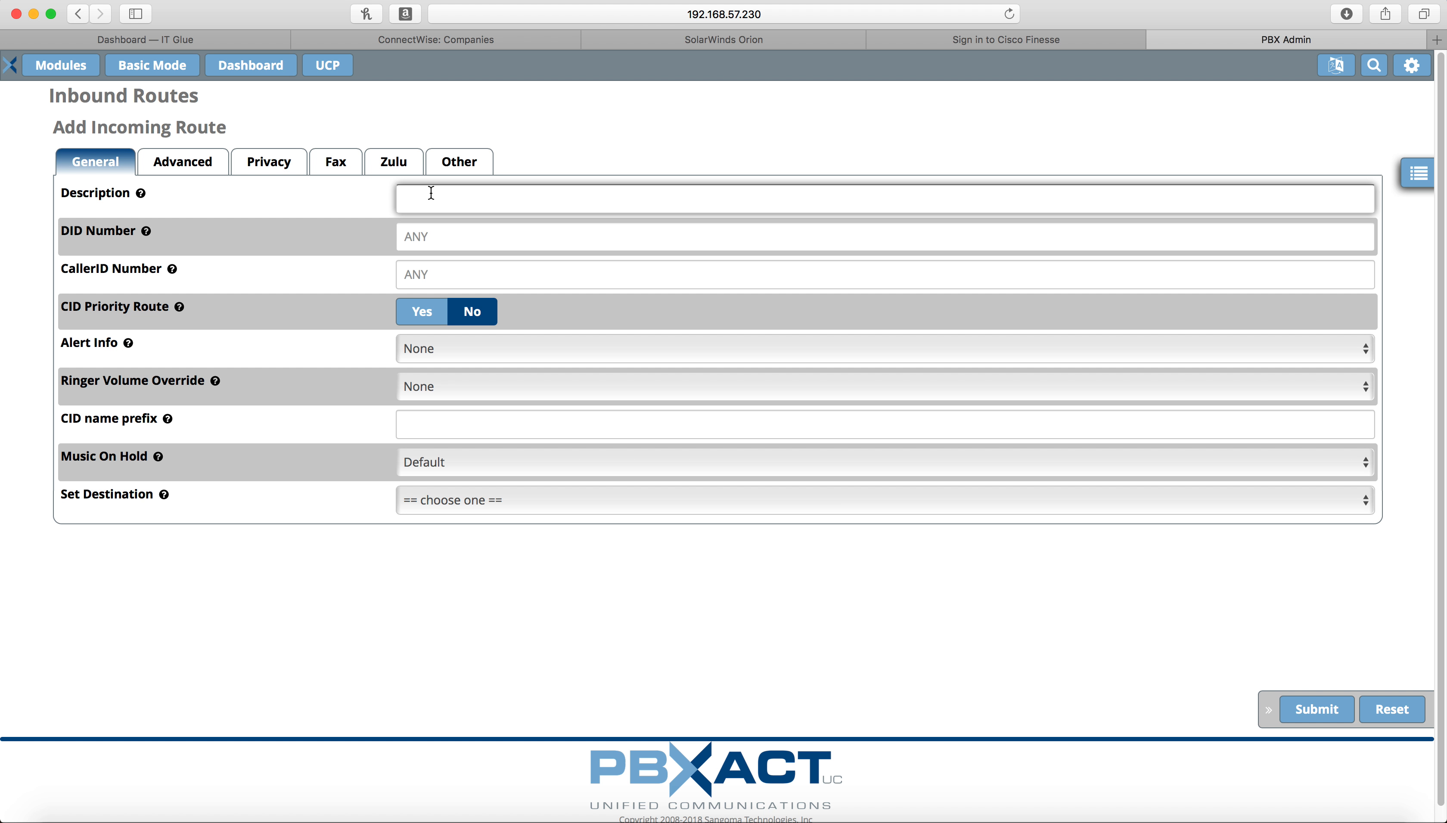
Enter 5555555 as the route's Description
{"action": "type", "text": "55555"}
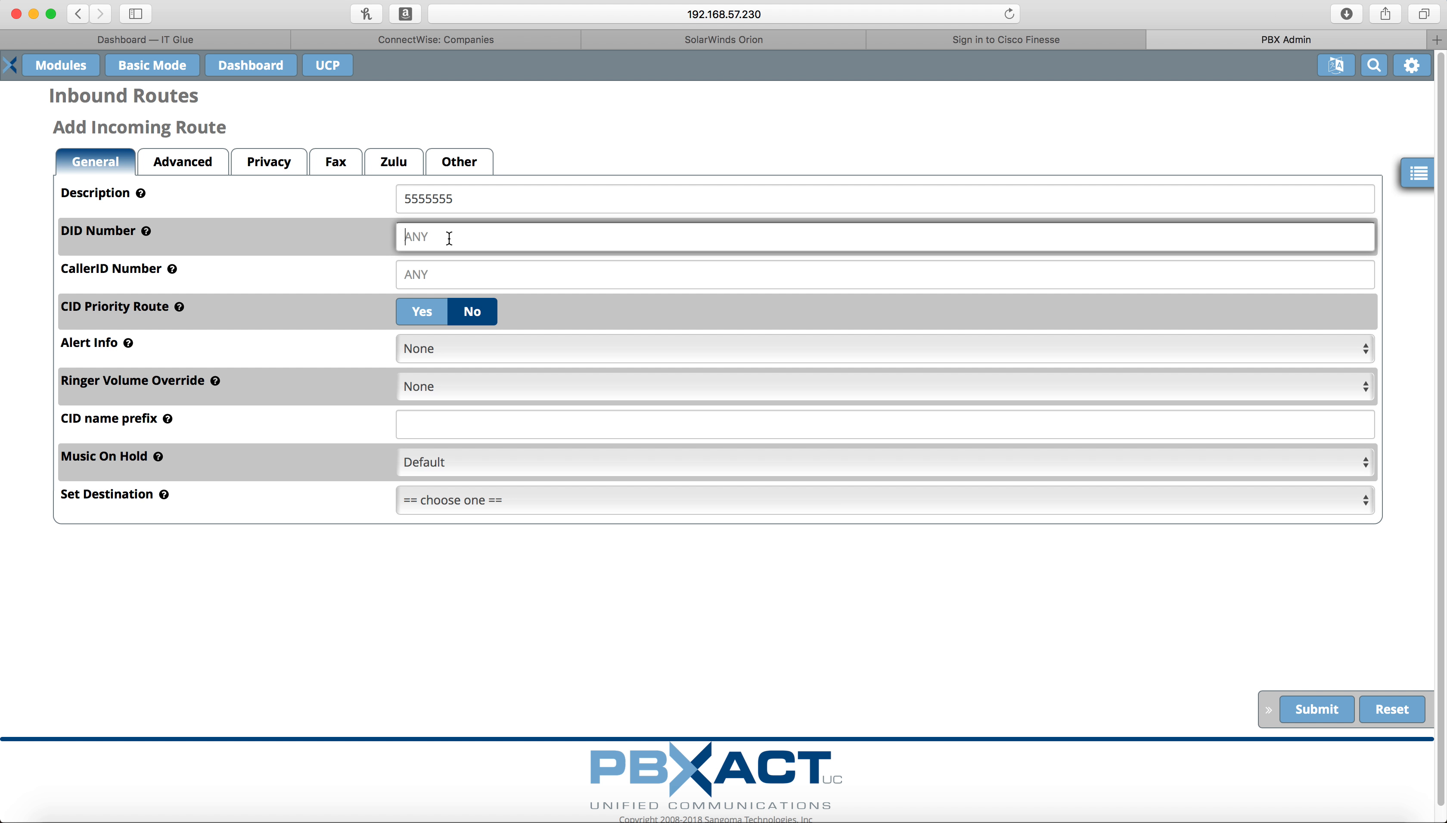
Enter 5555555 as the route's DID Number, matching its description
{"action": "type", "text": "5"}
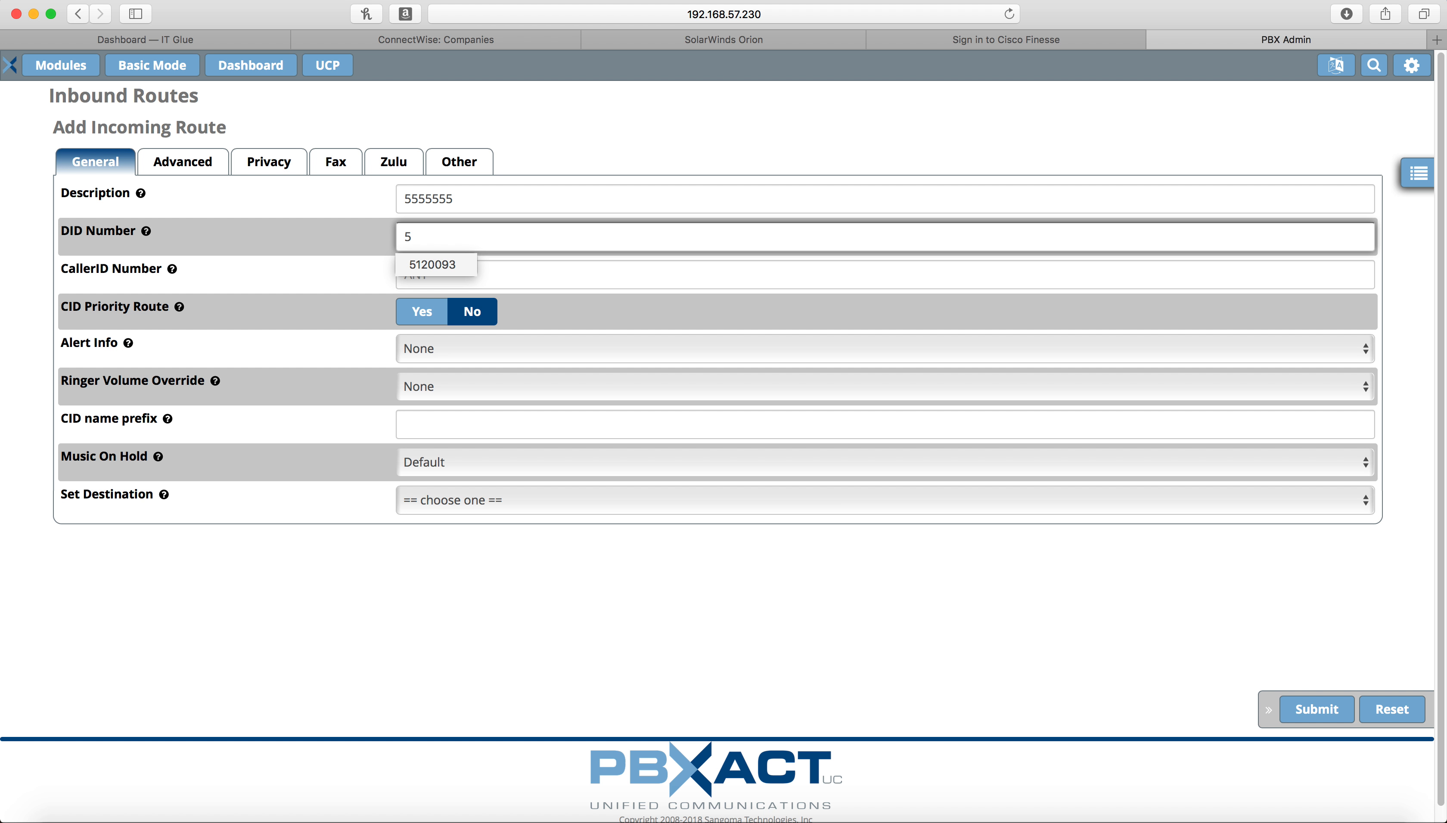
{"action": "type", "text": "555555"}
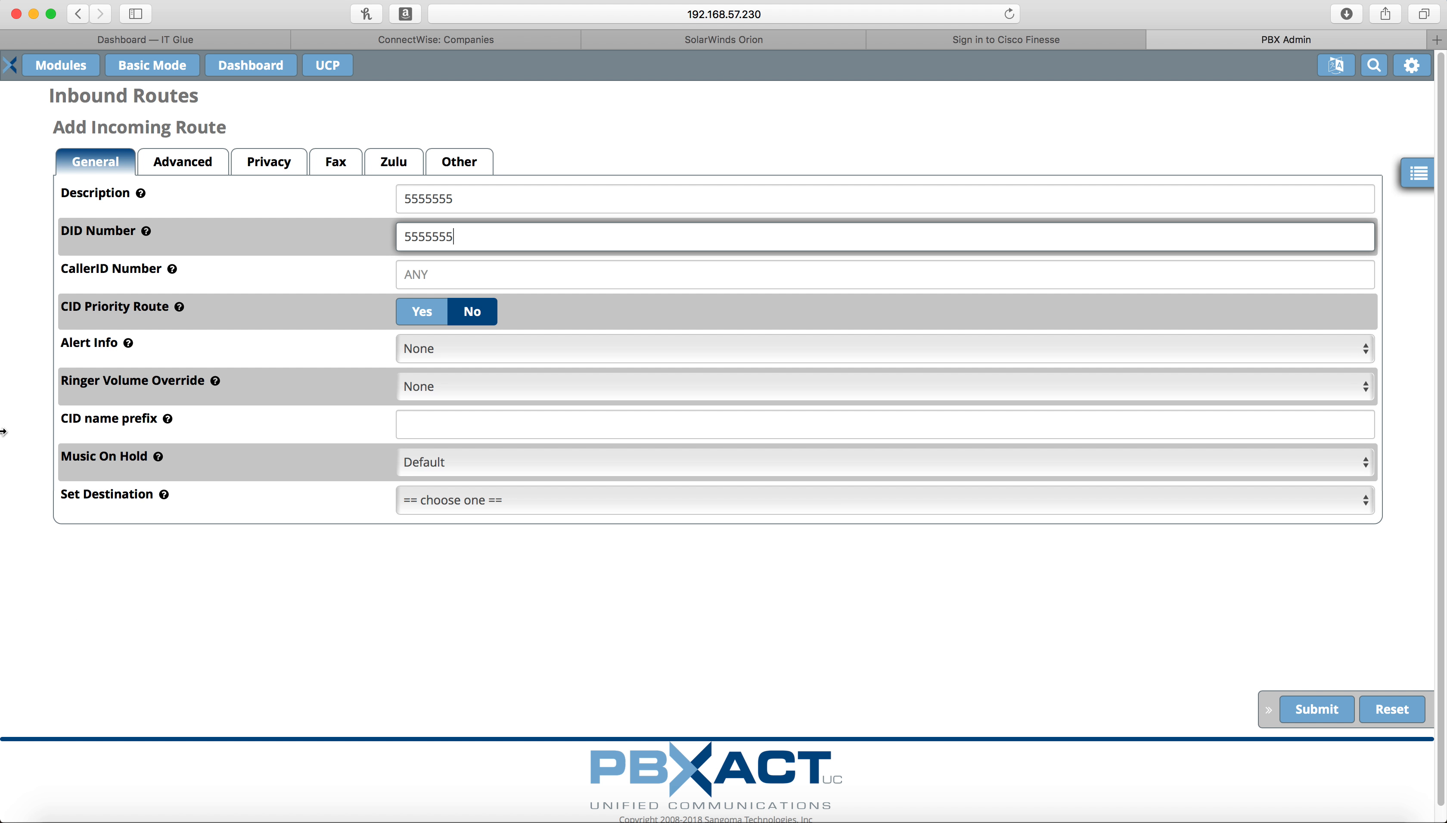
{"action": "mouse_move", "coordinate": [85, 529]}
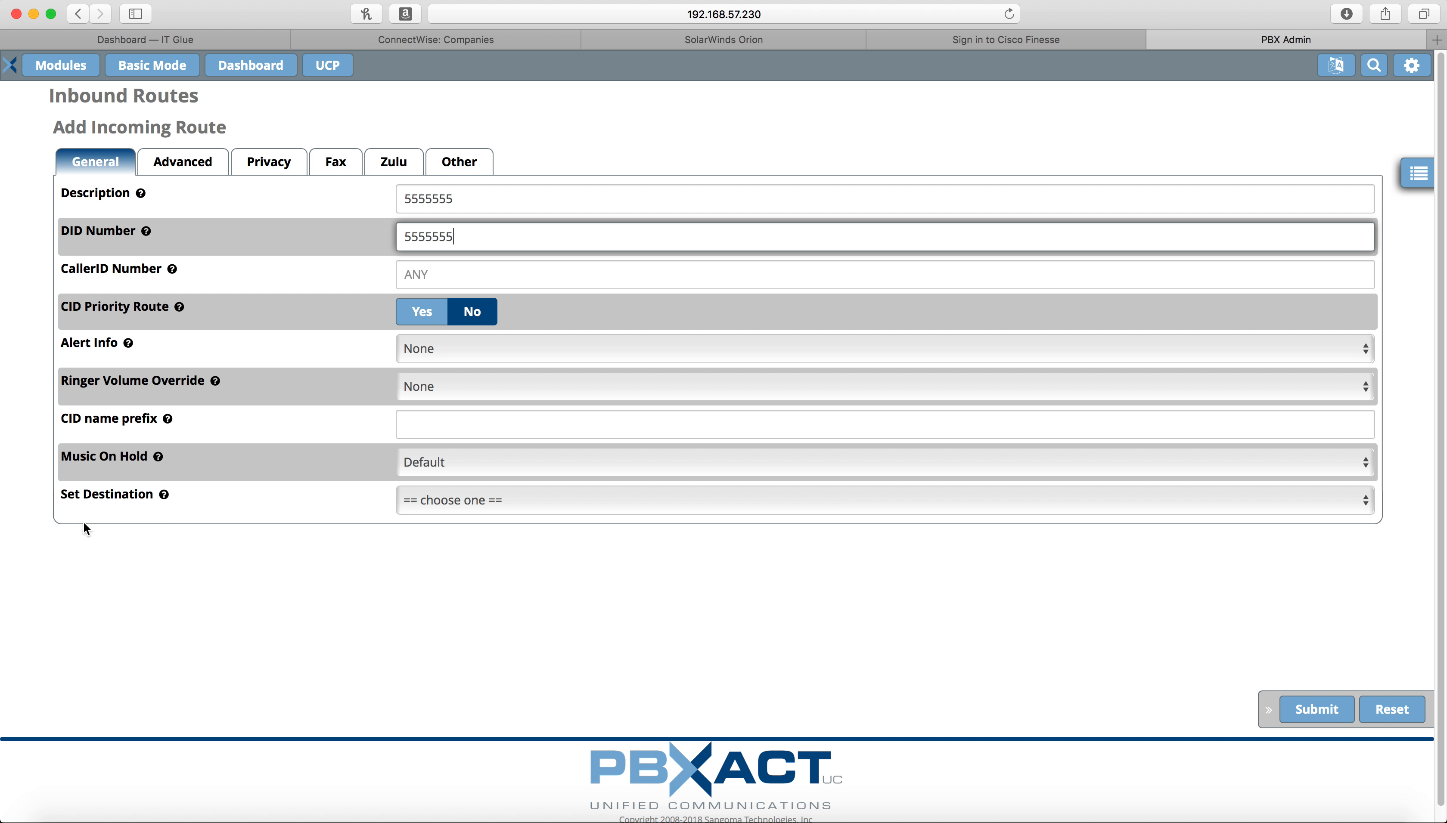
{"action": "mouse_move", "coordinate": [197, 536]}
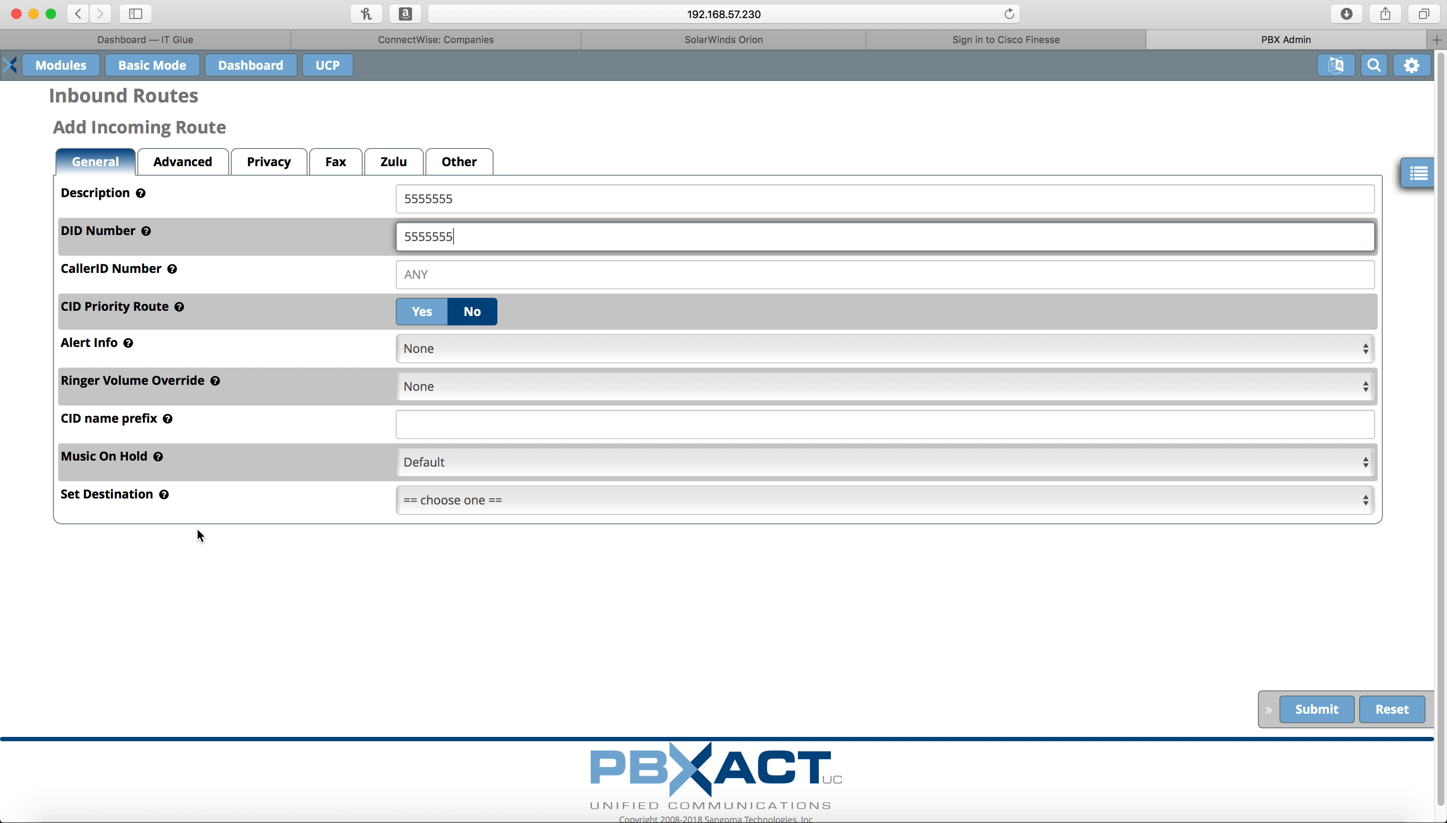
Set the destination to Extensions > 4001 Extension 4001
{"action": "left_click", "coordinate": [884, 500]}
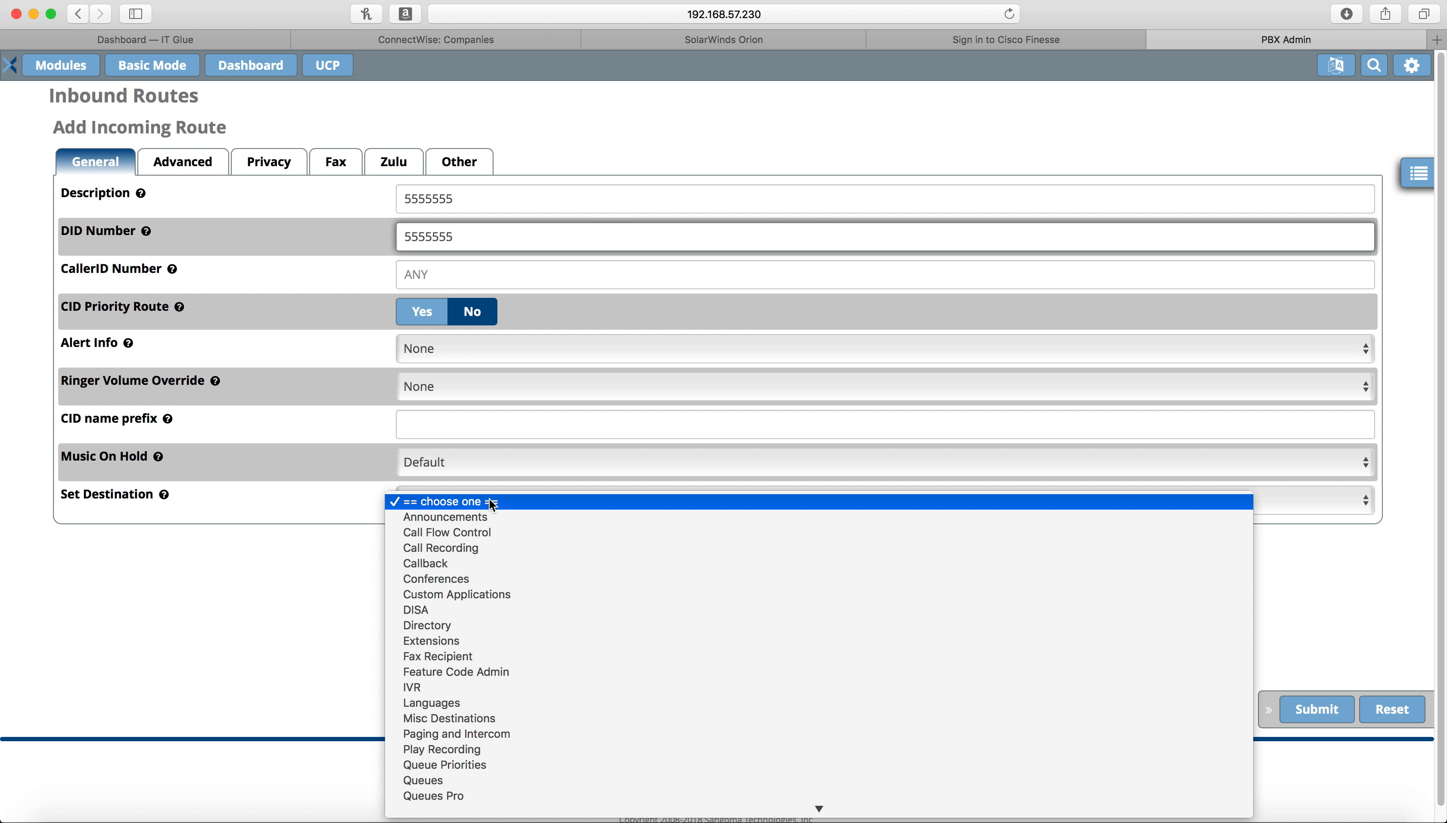
{"action": "mouse_move", "coordinate": [322, 486]}
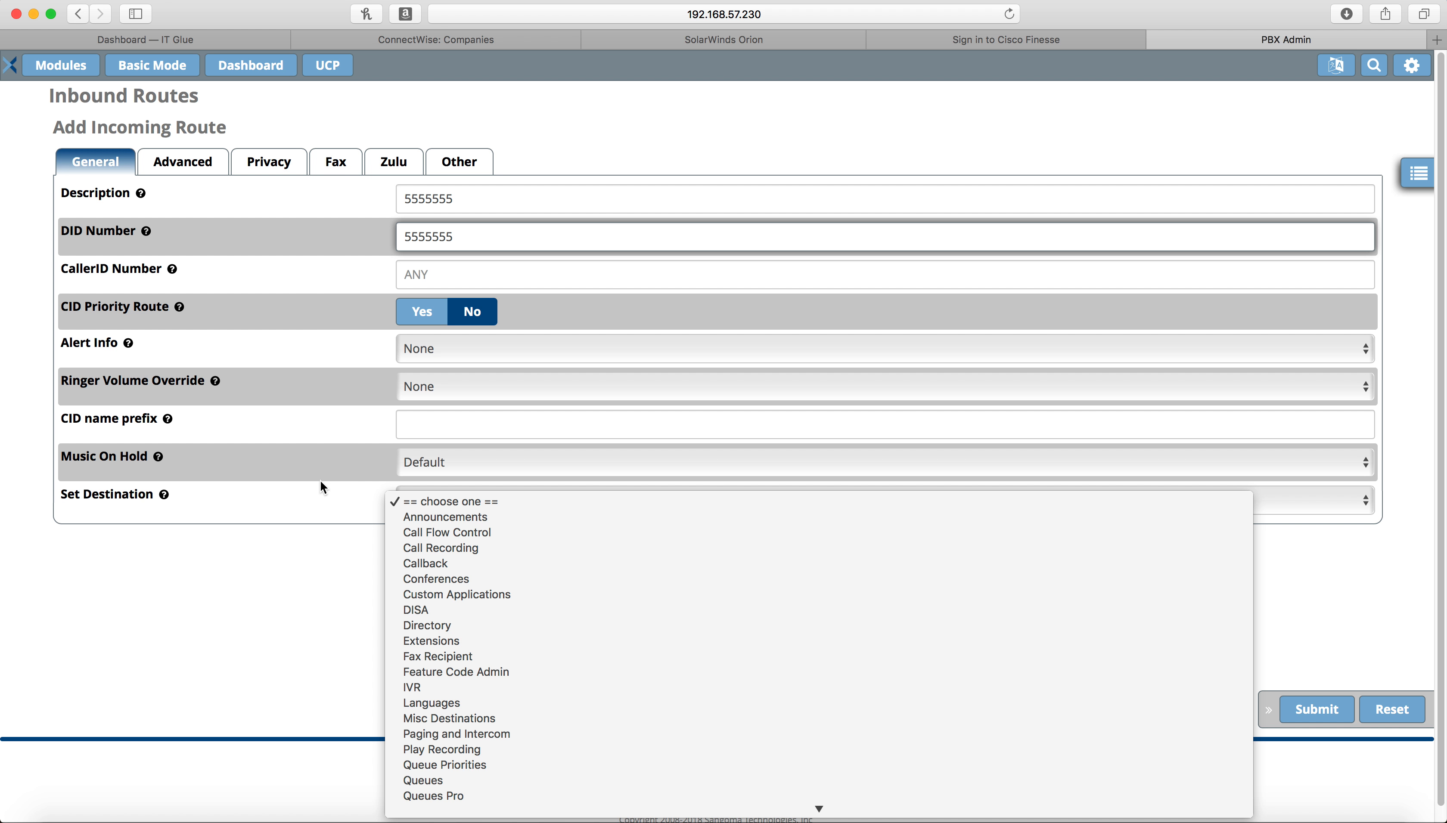
{"action": "mouse_move", "coordinate": [430, 642]}
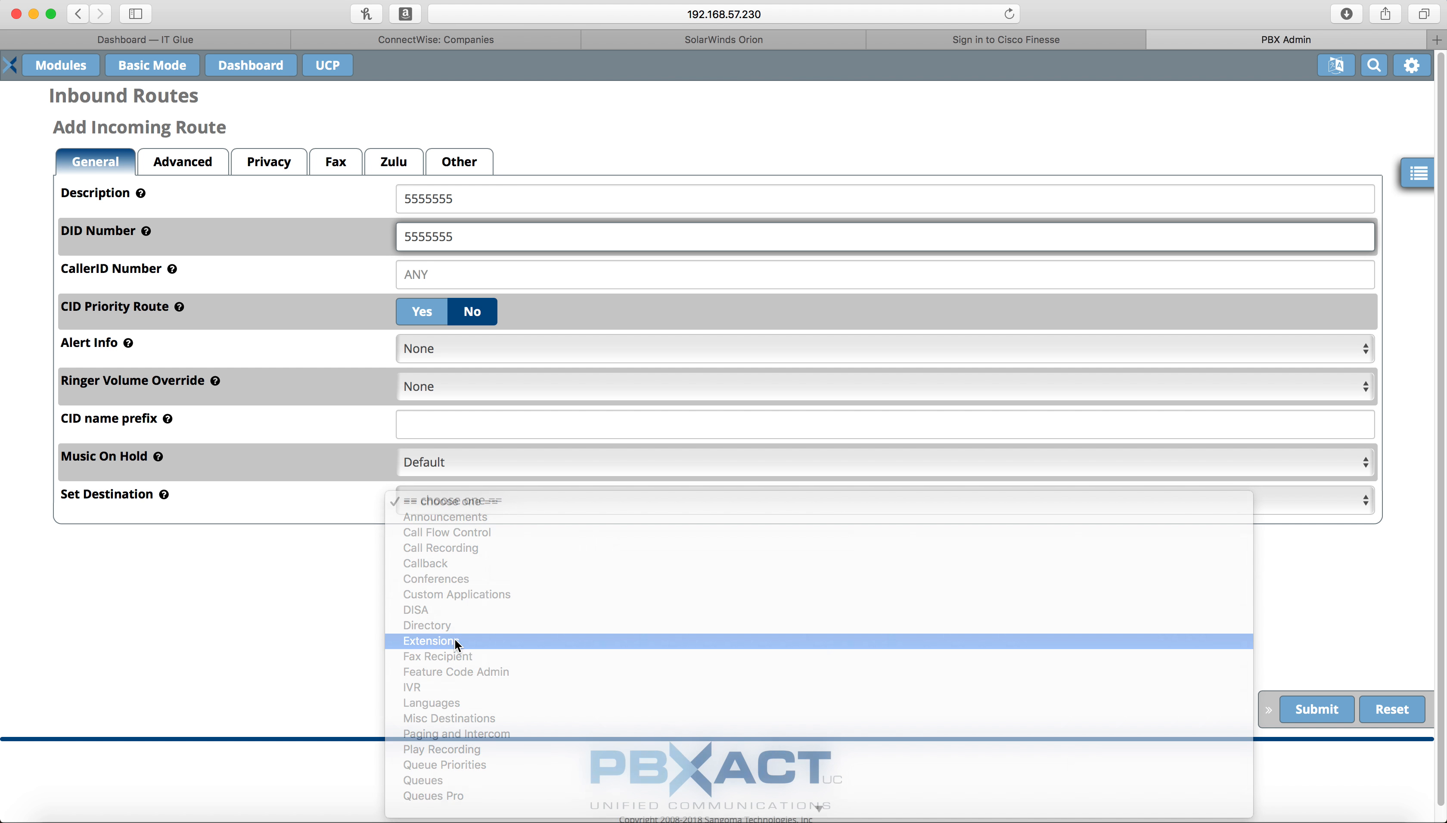
{"action": "left_click", "coordinate": [444, 640]}
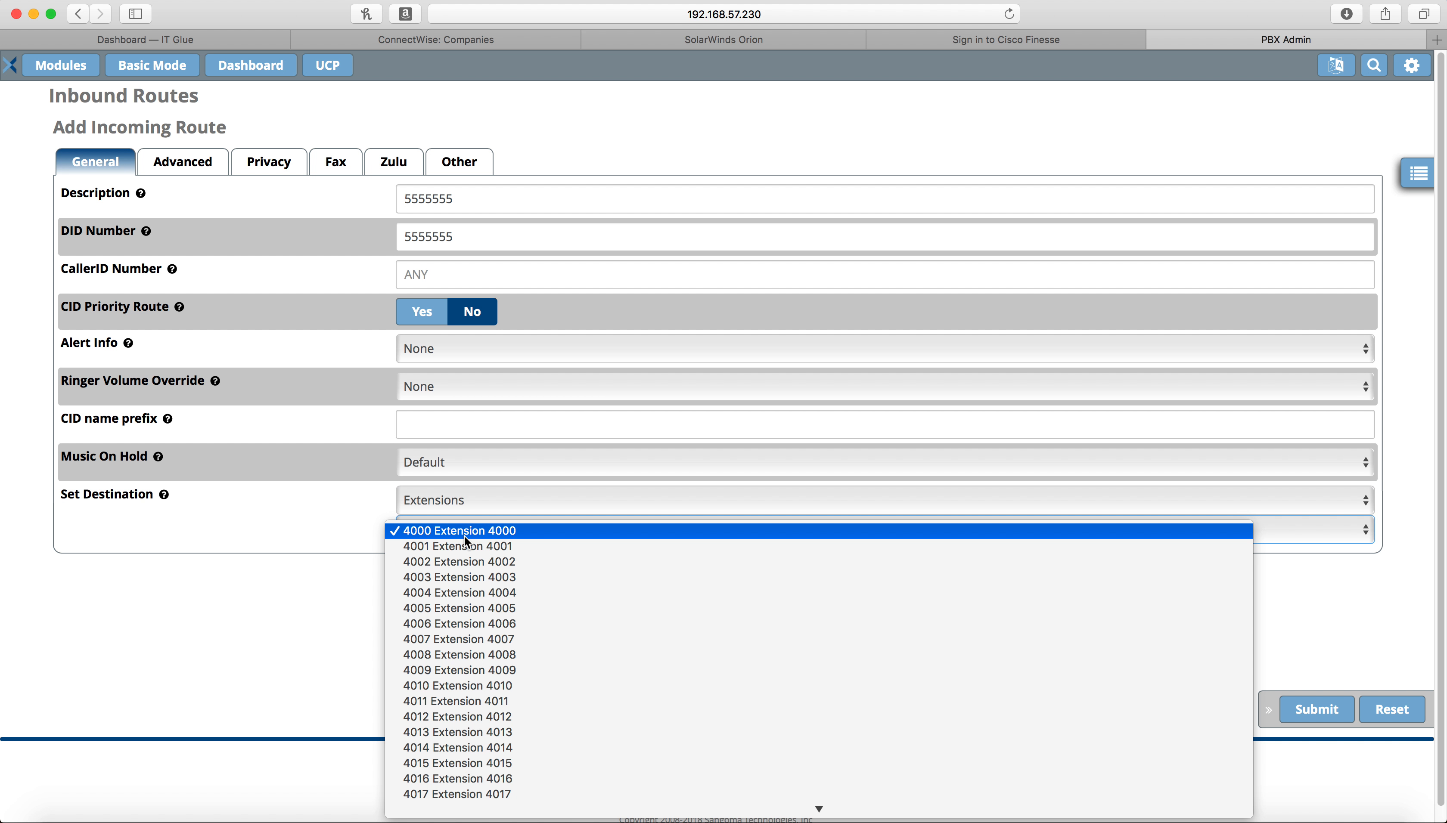
{"action": "mouse_move", "coordinate": [464, 545]}
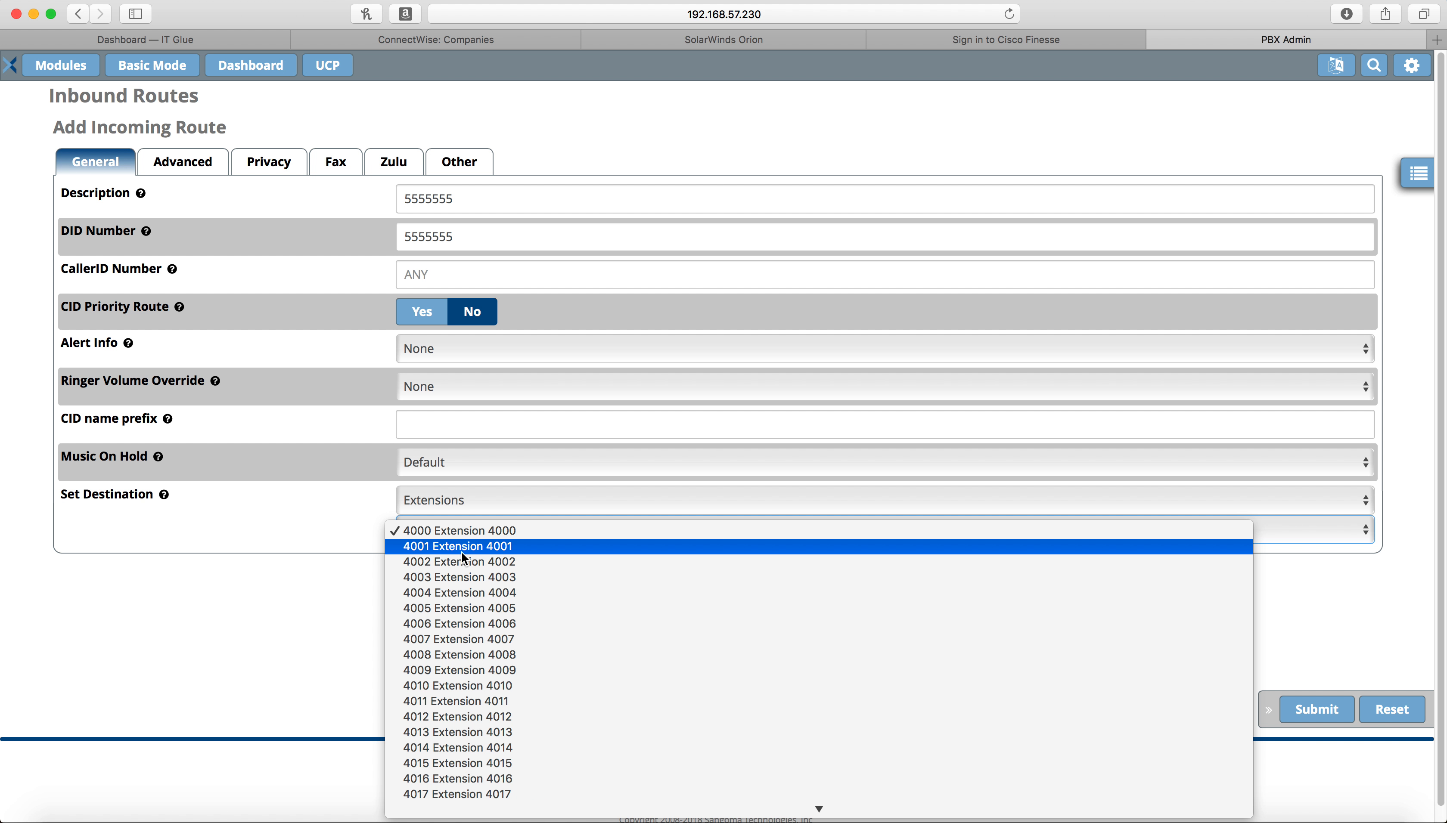
{"action": "left_click", "coordinate": [457, 545]}
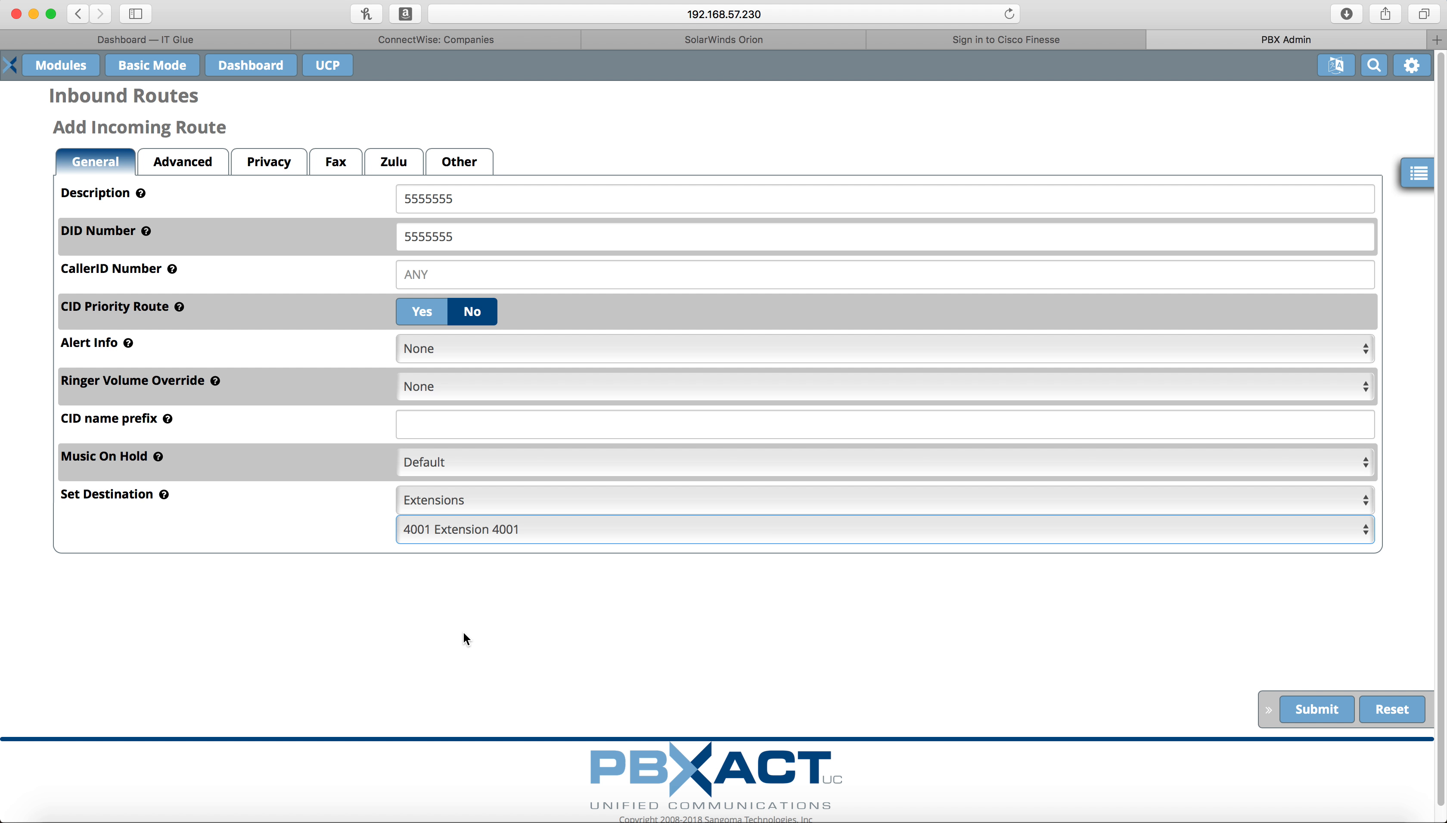
{"action": "mouse_move", "coordinate": [1049, 646]}
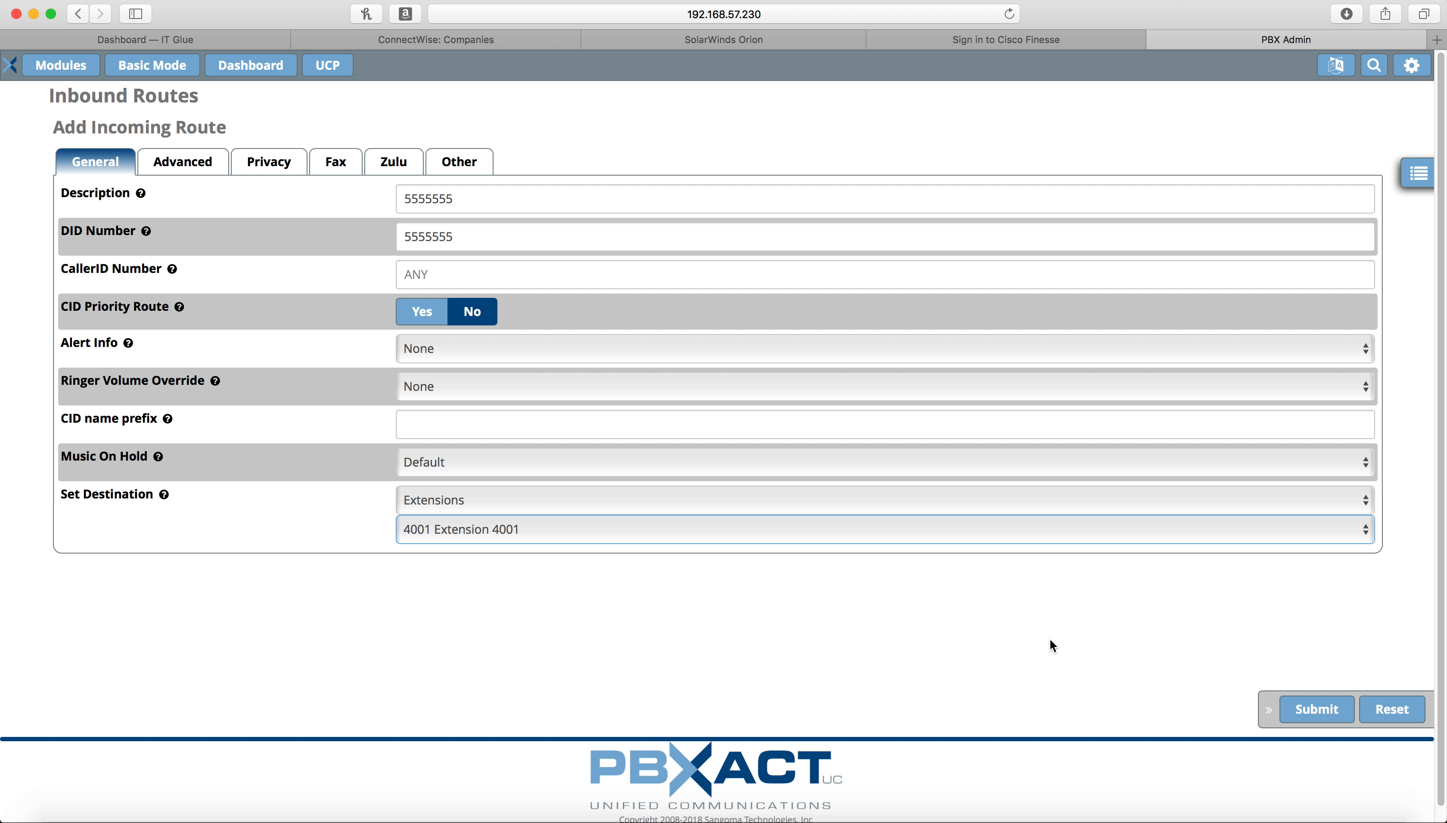
{"action": "left_click", "coordinate": [1315, 710]}
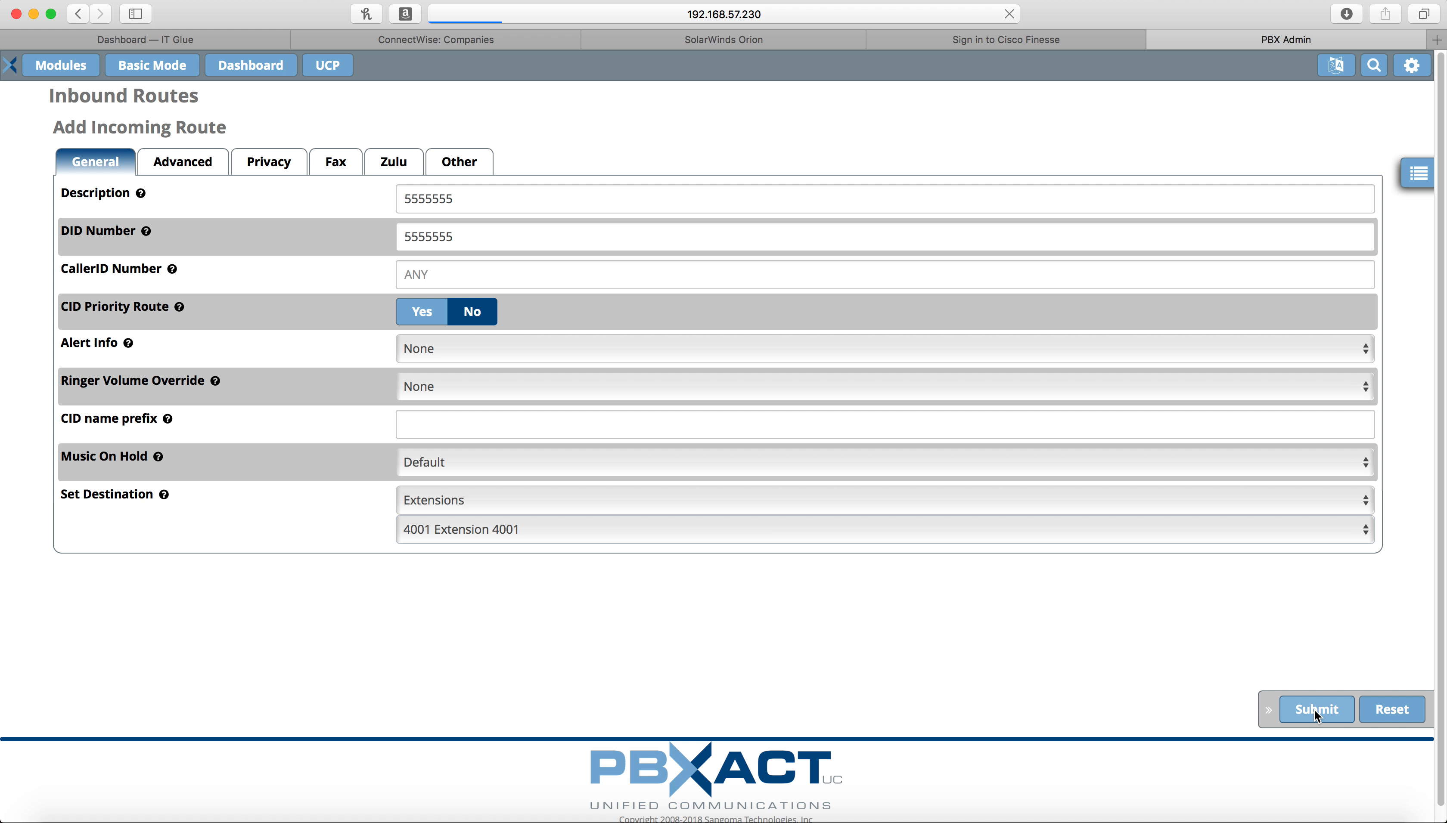
Submit the 5555555 route and apply the pending configuration
{"action": "left_click", "coordinate": [1315, 709]}
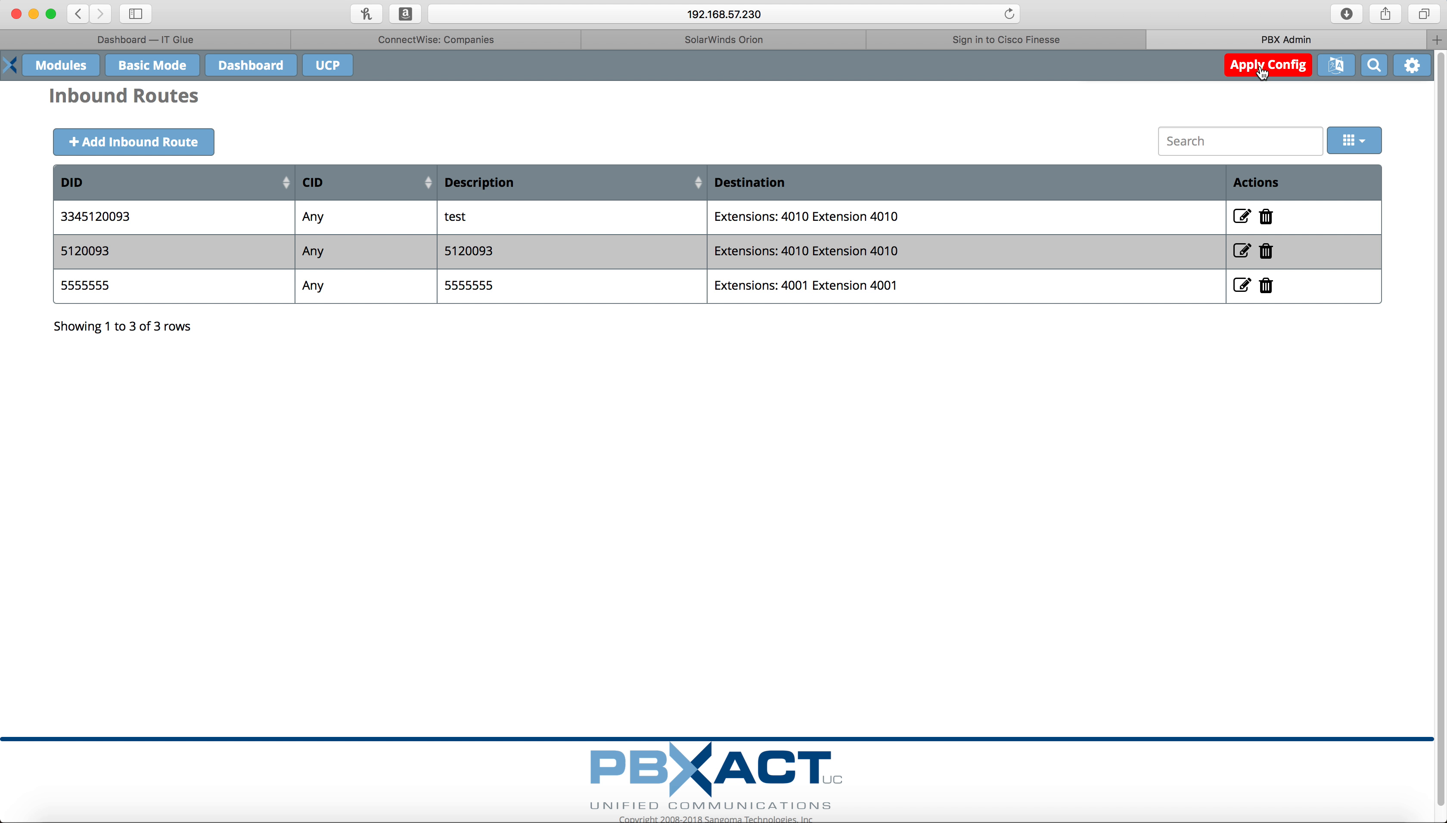
{"action": "mouse_move", "coordinate": [1288, 66]}
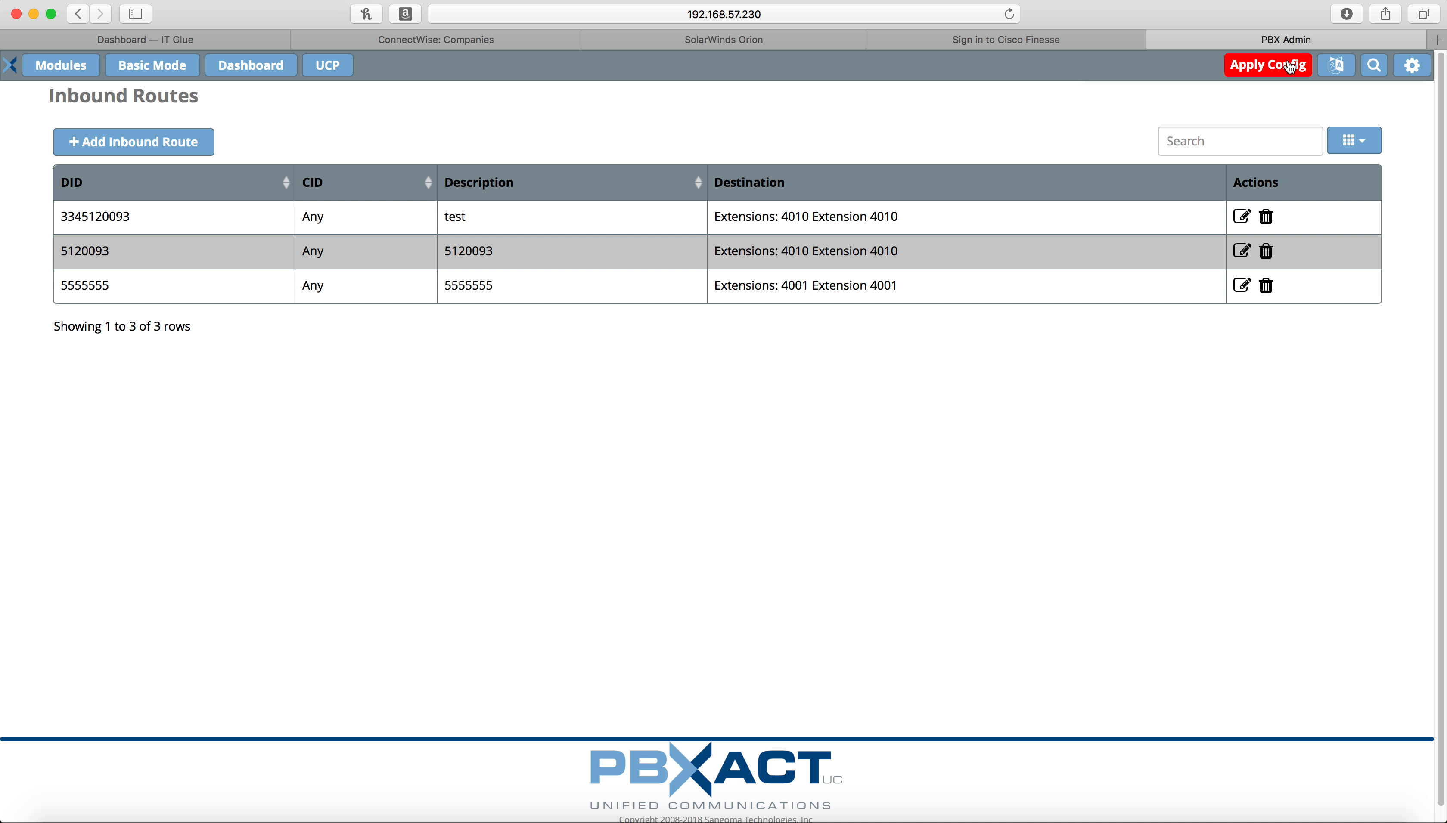
{"action": "left_click", "coordinate": [1267, 64]}
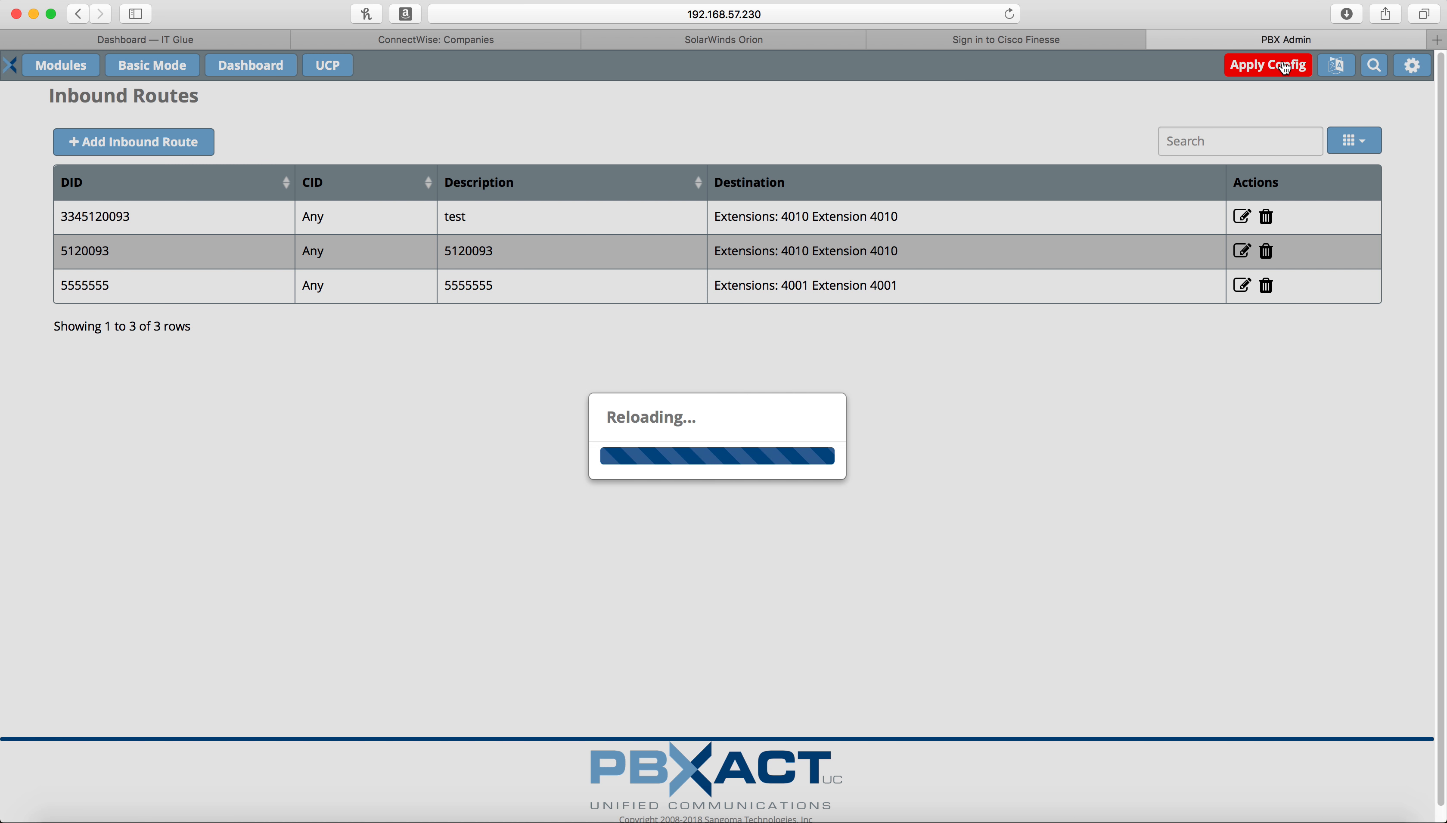